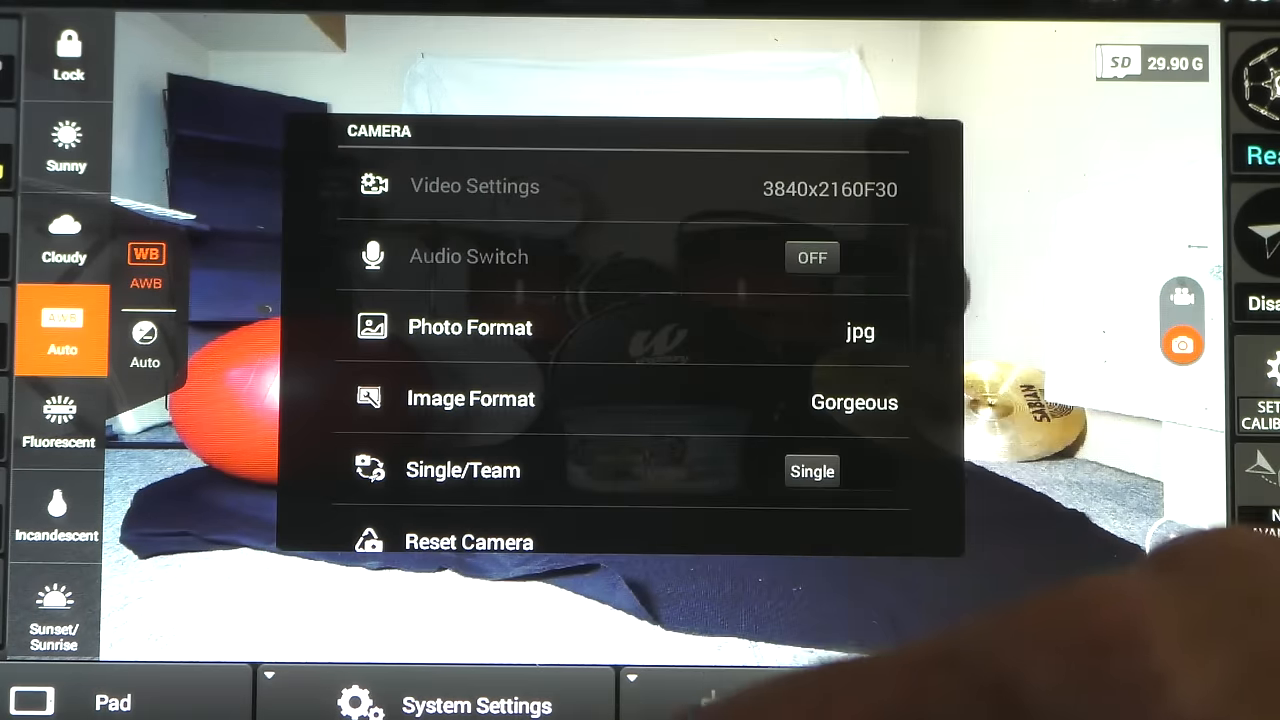
# Set Histogram Switch to ON so a live histogram shows over the 4K/30 view.
pyautogui.click(470, 328)
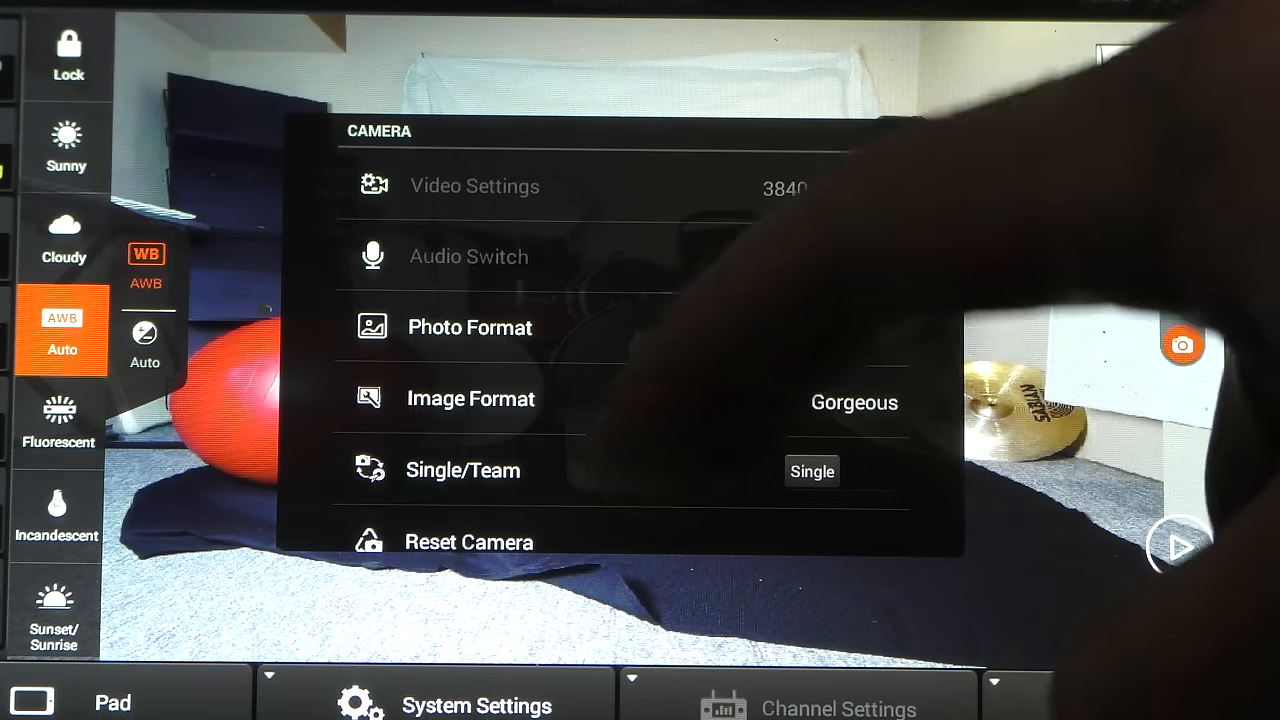
pyautogui.scroll(-3)
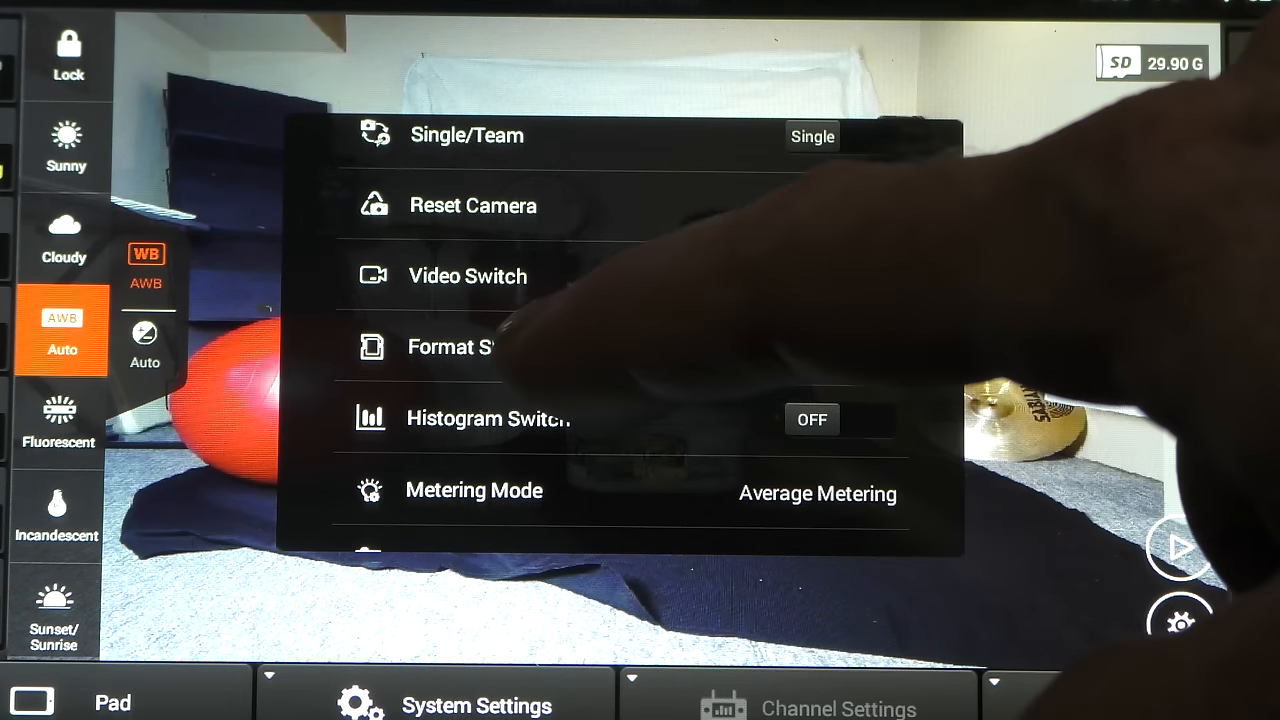
pyautogui.click(868, 278)
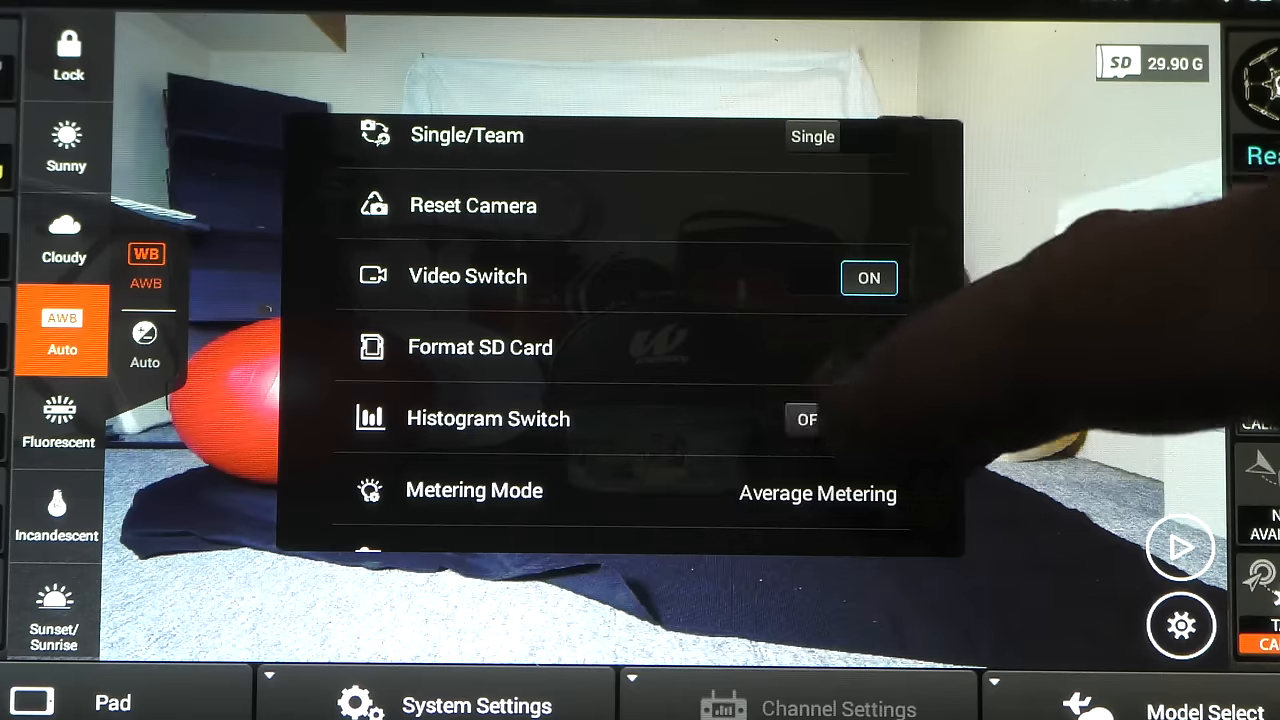
pyautogui.click(820, 418)
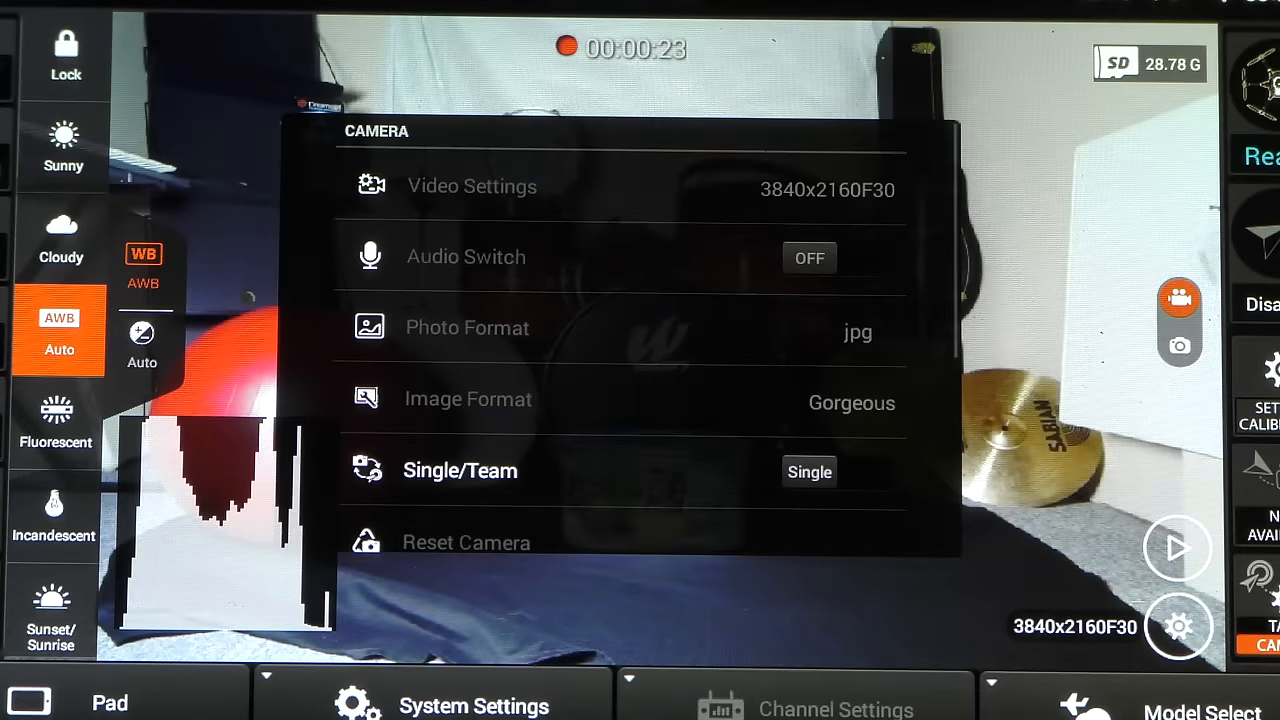
# Choose a Metering Mode from the spot, center and average options.
pyautogui.scroll(-3)
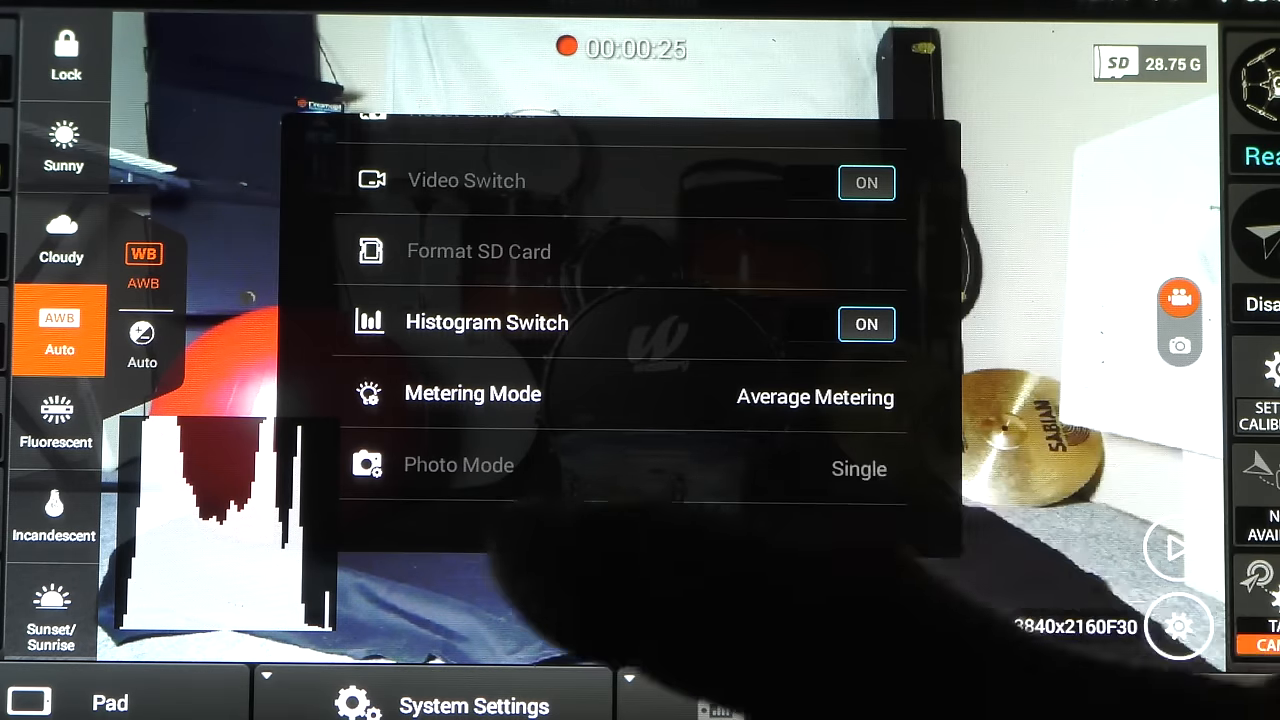
pyautogui.click(472, 392)
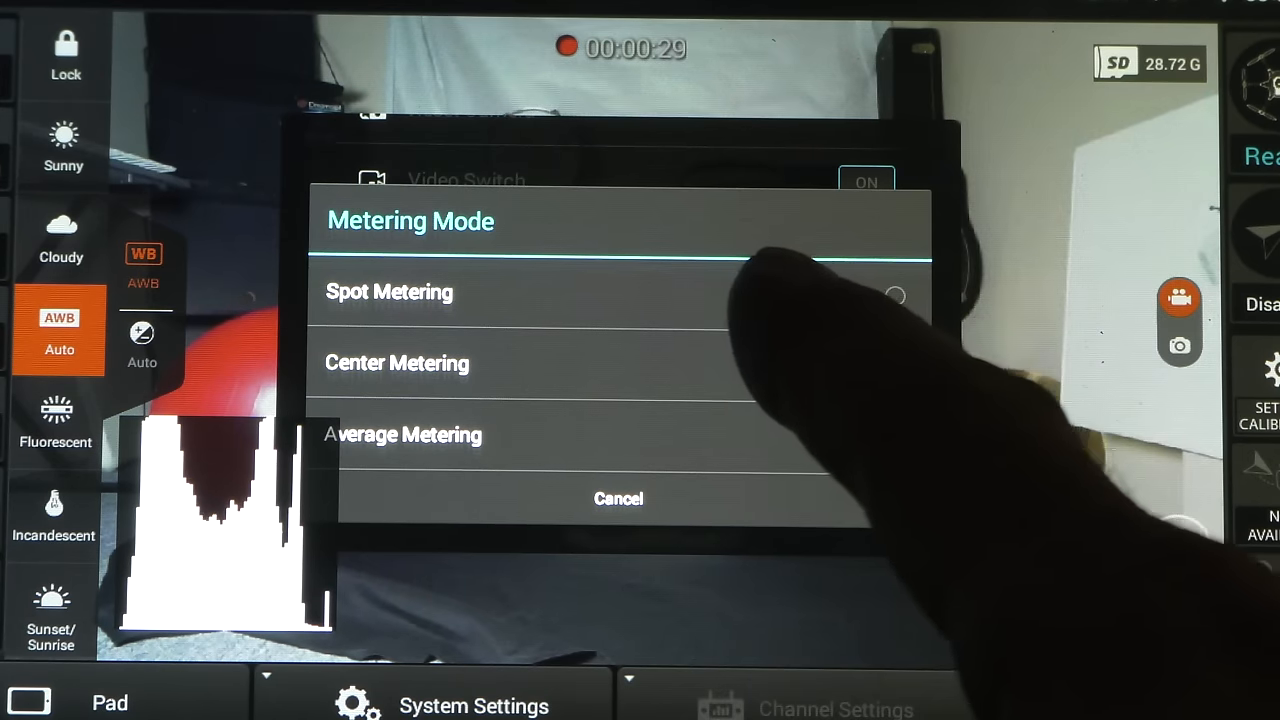
pyautogui.click(396, 362)
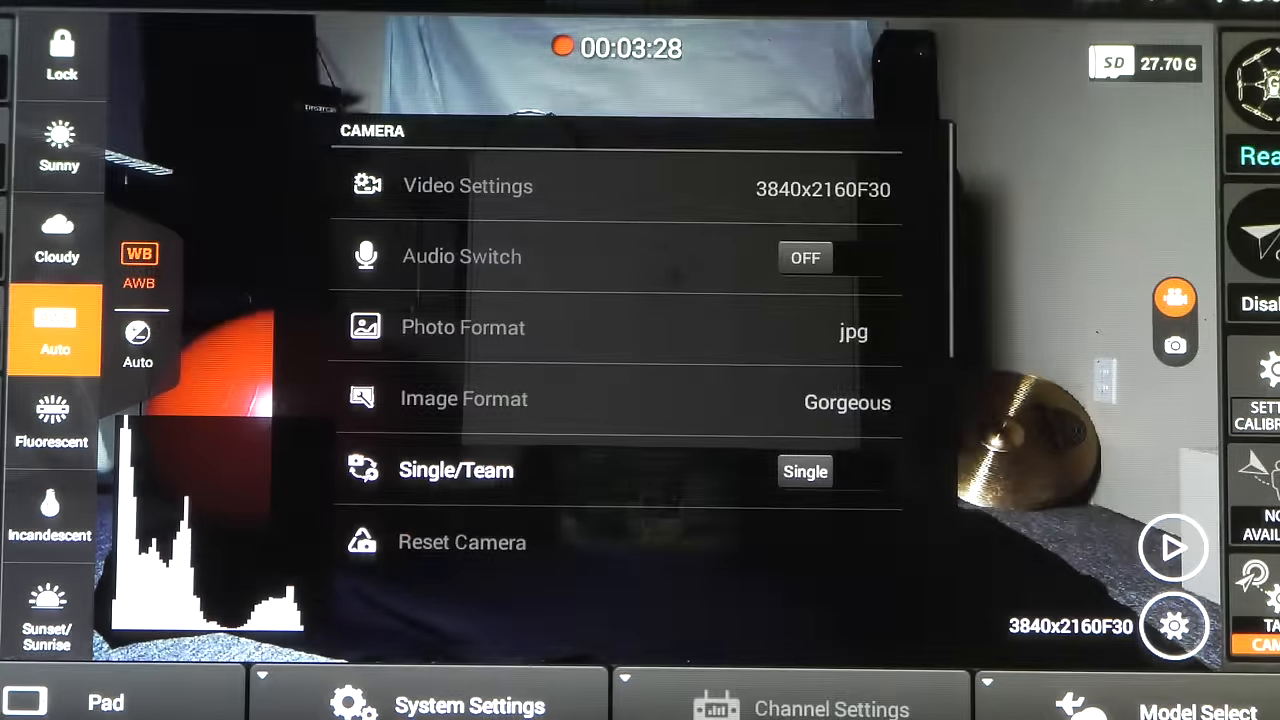
# Stop the 4K/30 recording and return the camera to photo mode.
pyautogui.scroll(-3)
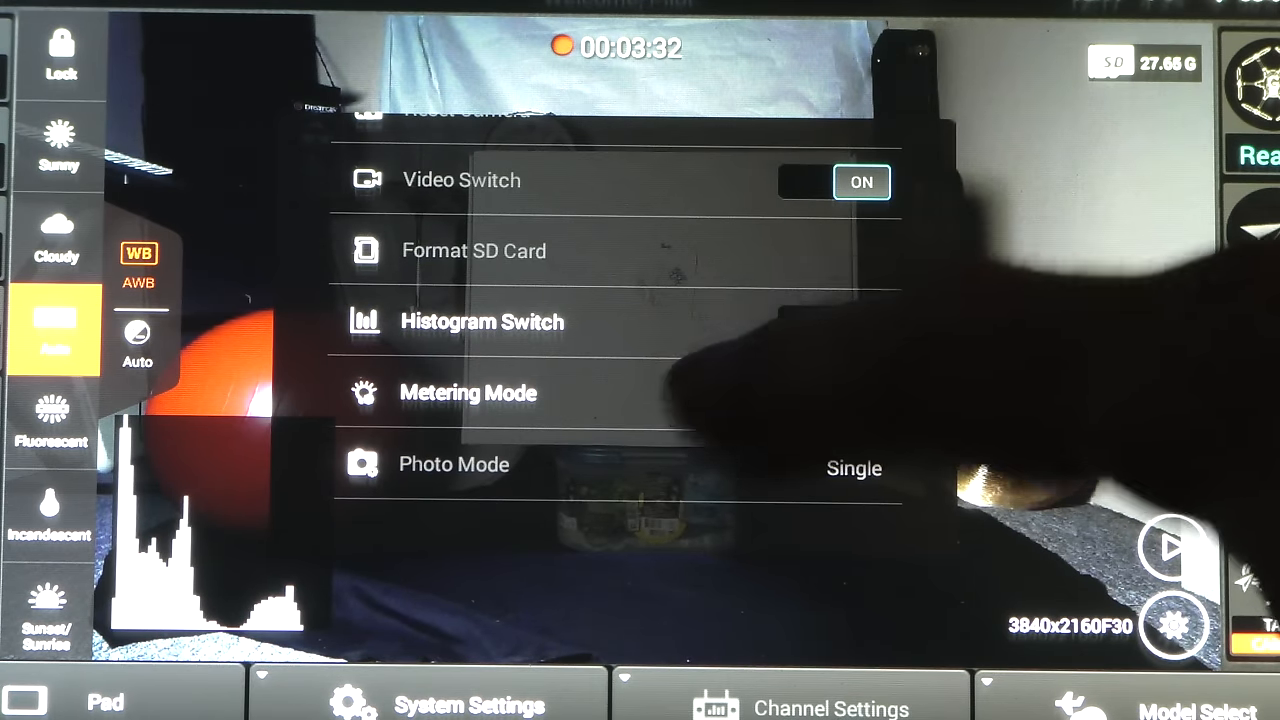
pyautogui.click(468, 392)
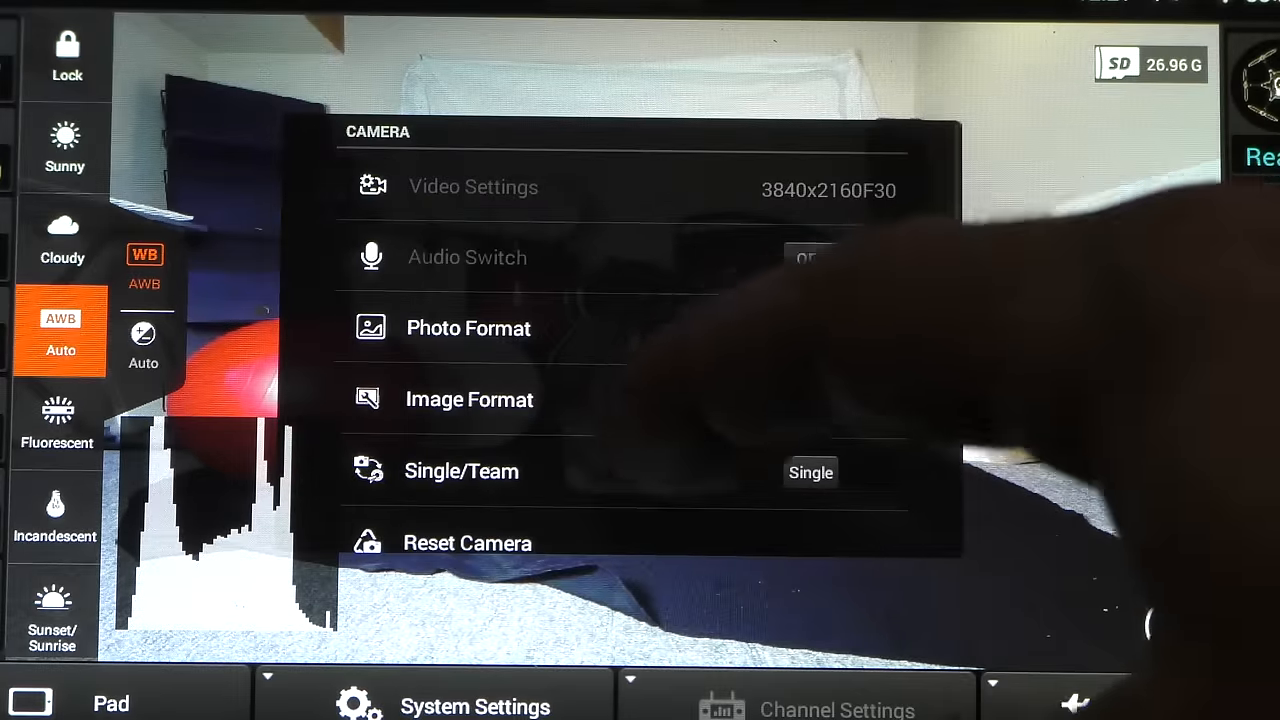
# Select Burst in Photo Mode, bringing up the Photo Mode Advance Setting.
pyautogui.scroll(-3)
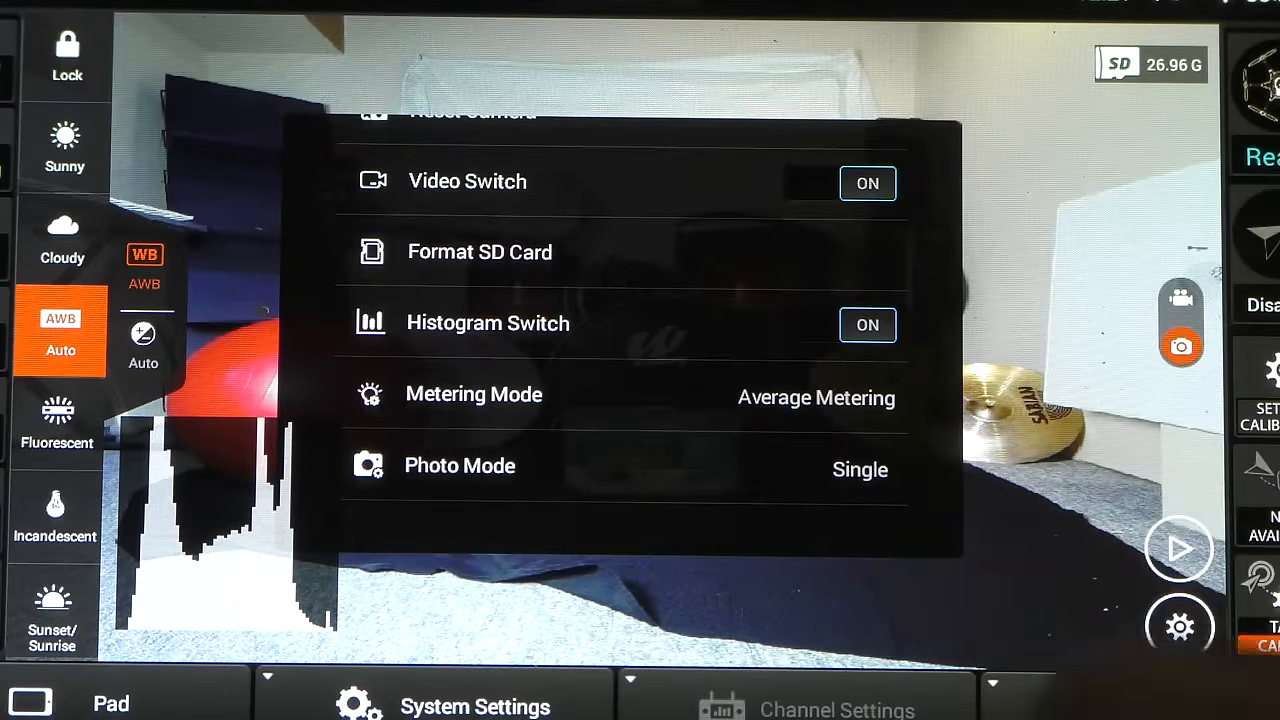
pyautogui.click(460, 464)
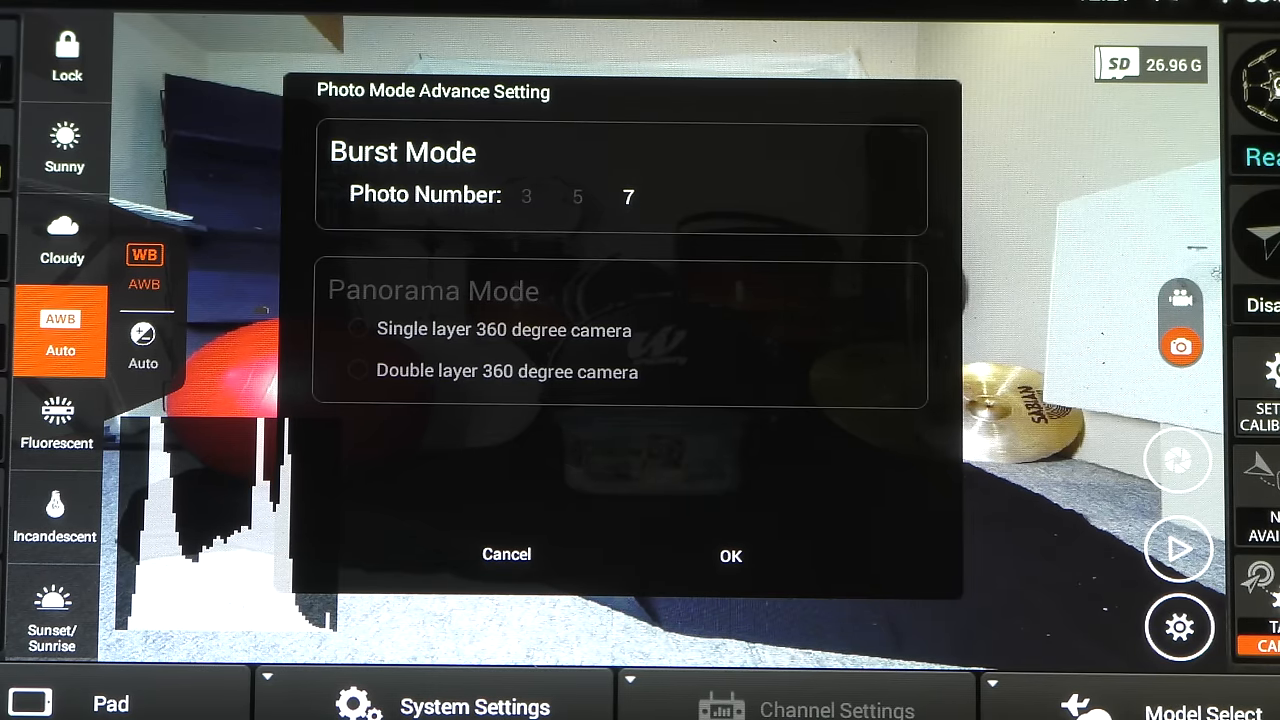
# Set Burst to 7 photos, confirm with OK, and verify Burst is the selected photo mode.
pyautogui.click(730, 556)
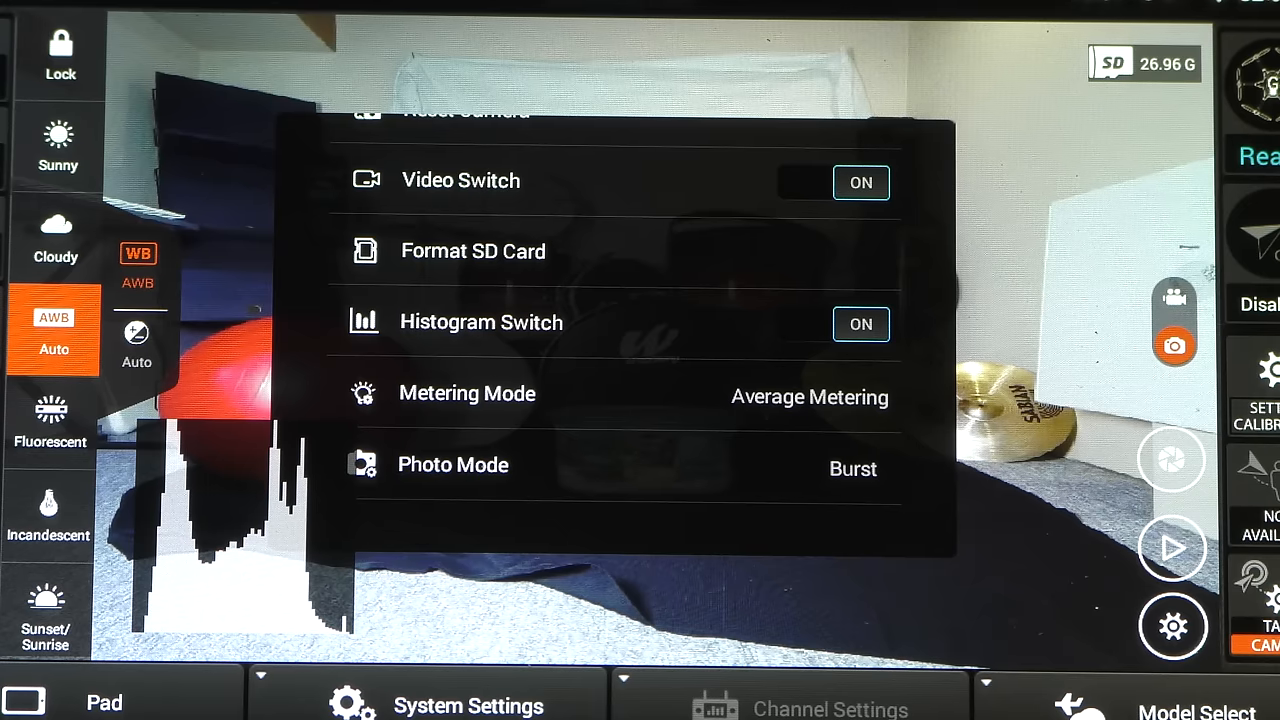
pyautogui.click(860, 324)
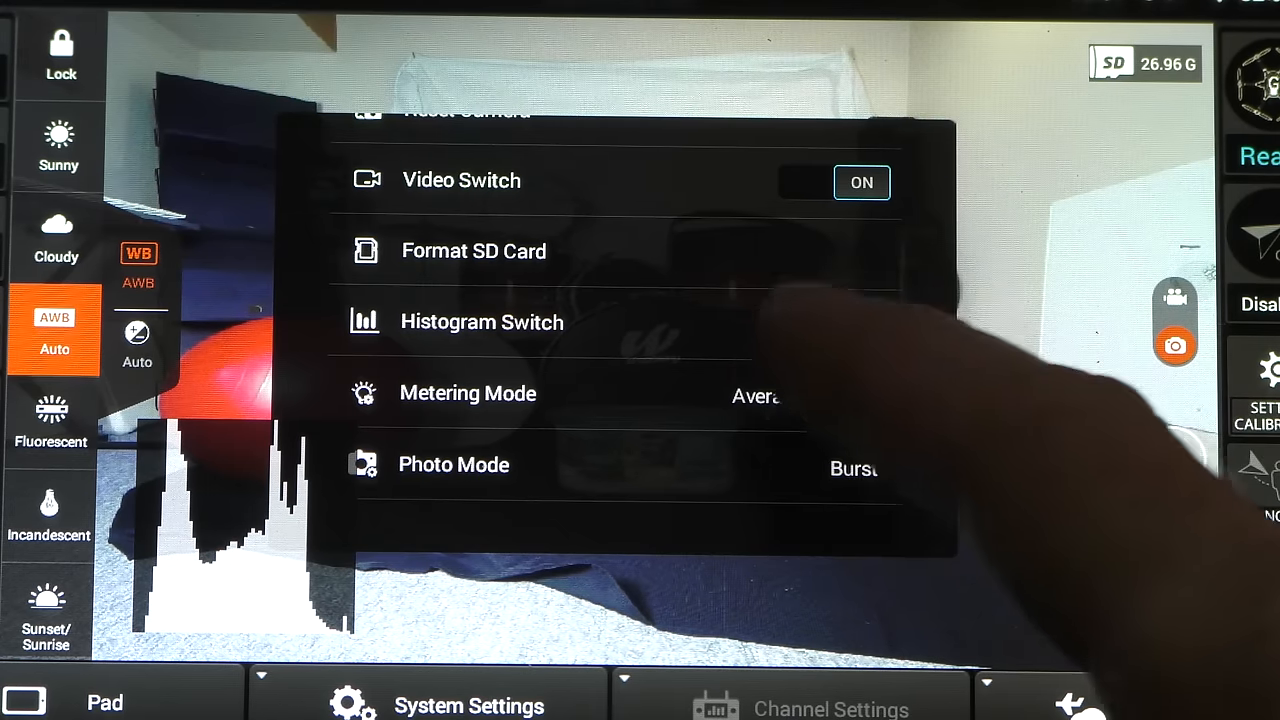
pyautogui.click(452, 464)
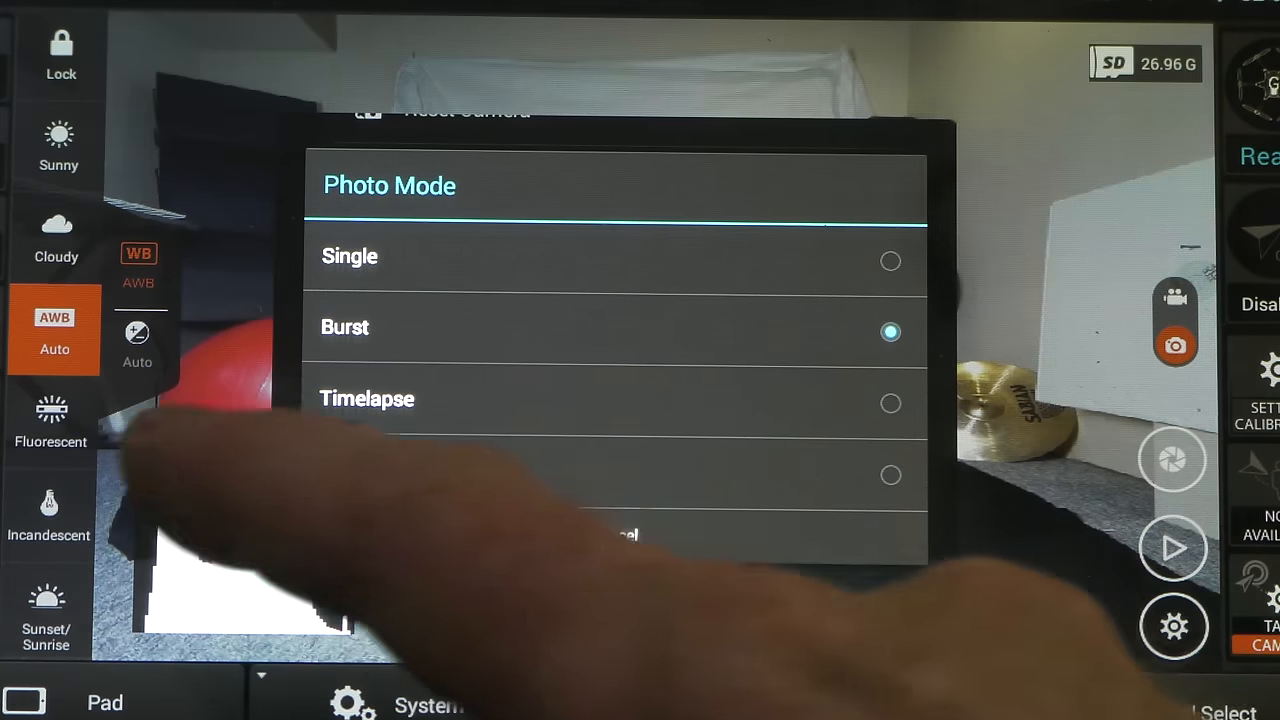